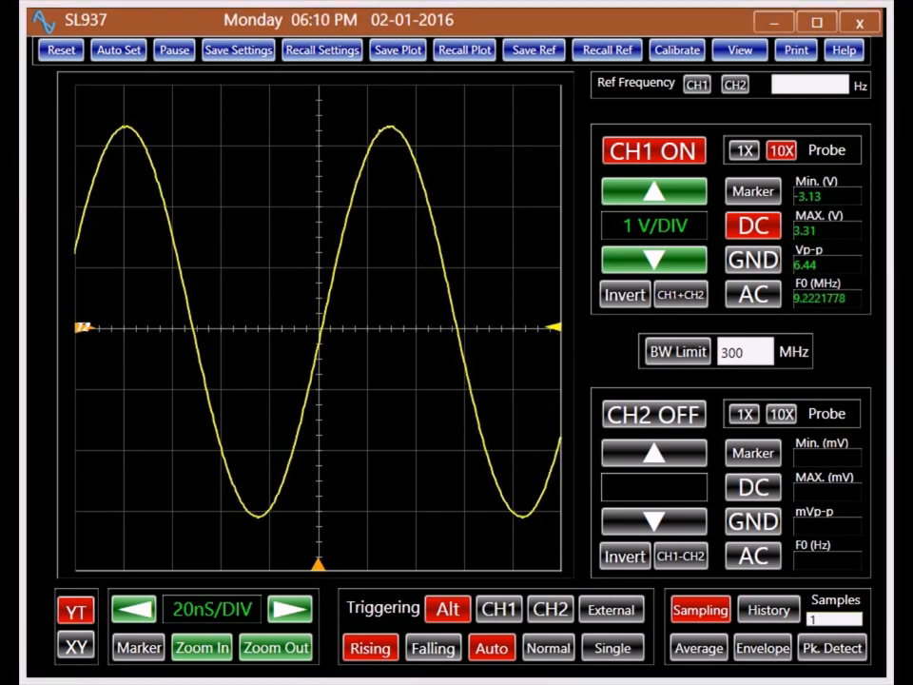
Step the timebase from 20nS/DIV up to 5uS/DIV, revealing the aliased CH1 sine pattern
left_click(293, 609)
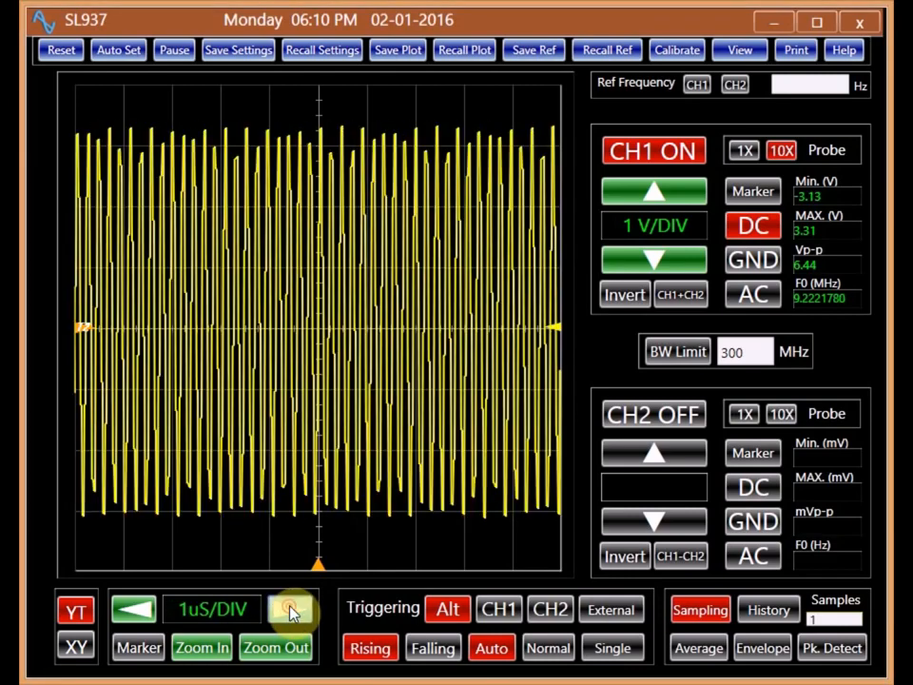
left_click(289, 609)
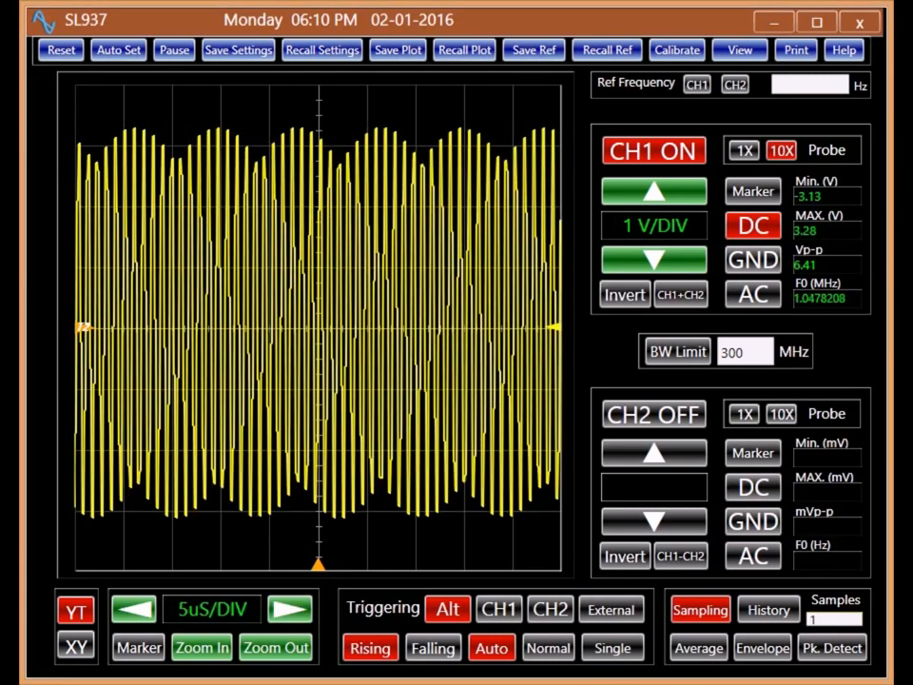